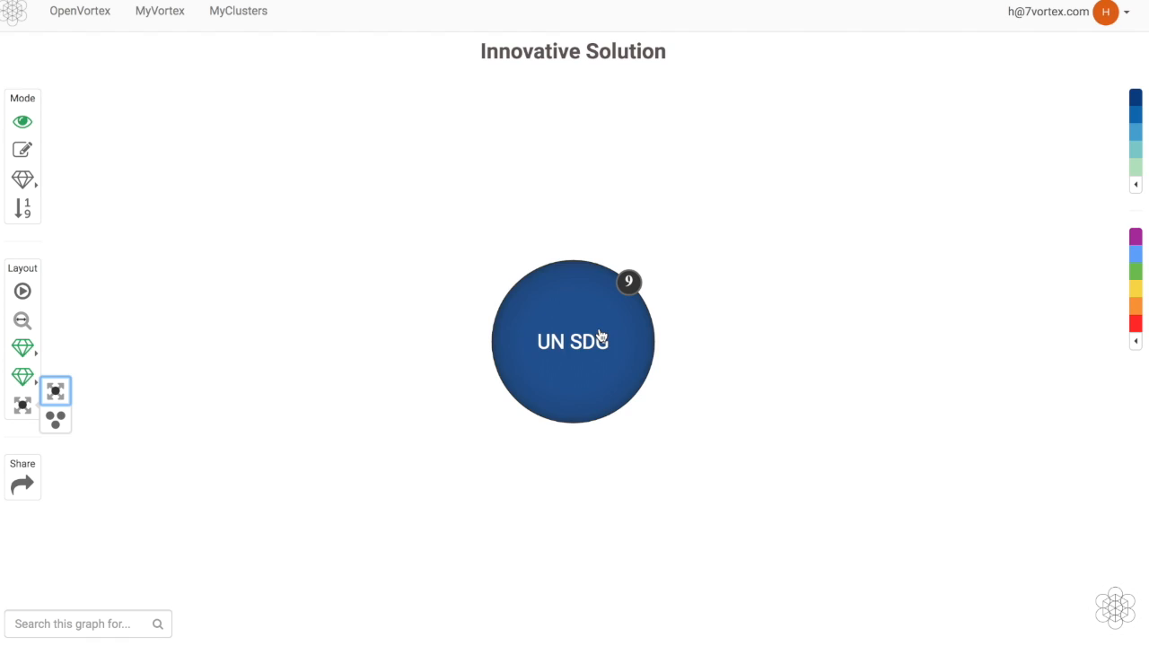
- Expand the UN SDG bubble to reveal its nine linked goals and dismiss its info card
left_click(573, 341)
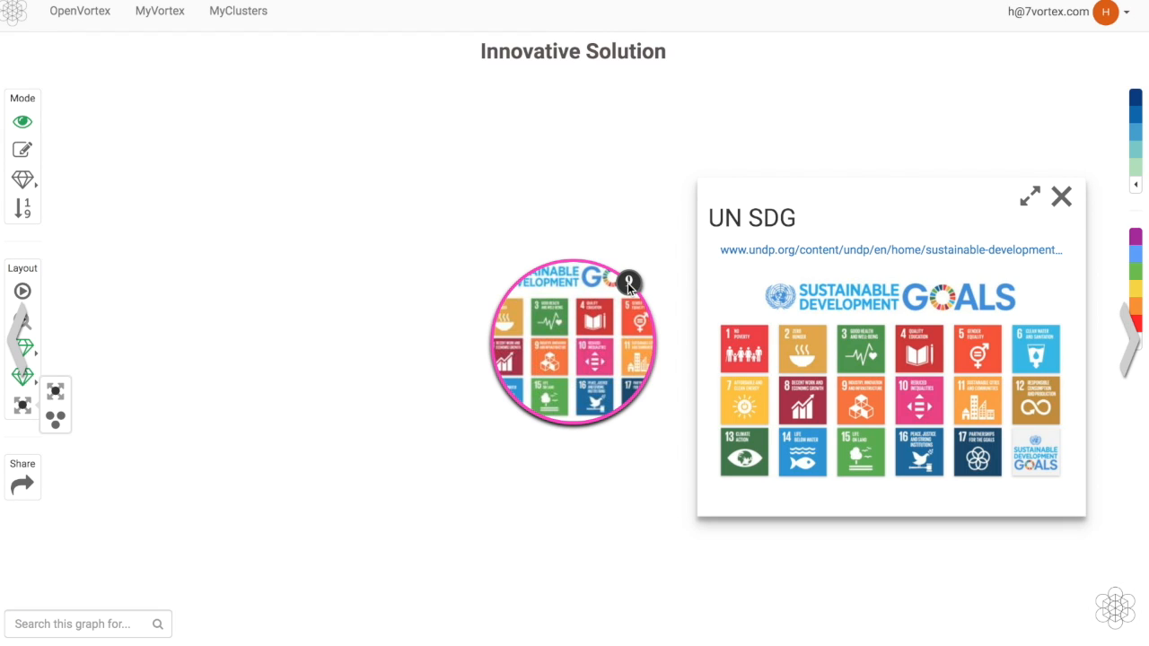
left_click(628, 285)
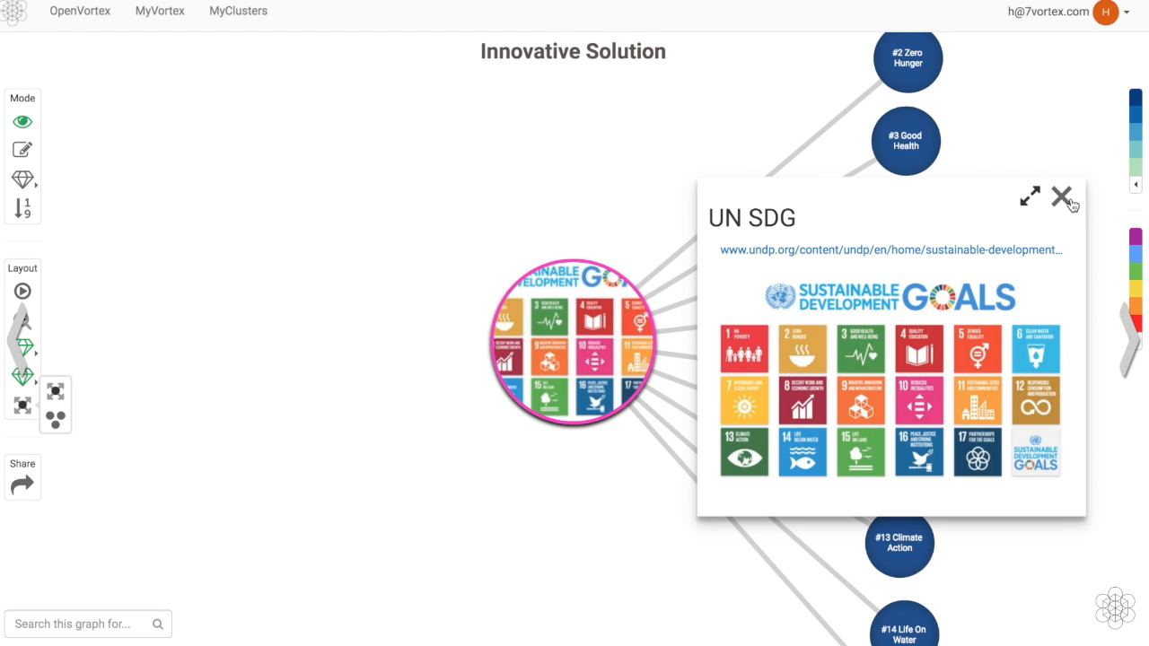
left_click(1059, 197)
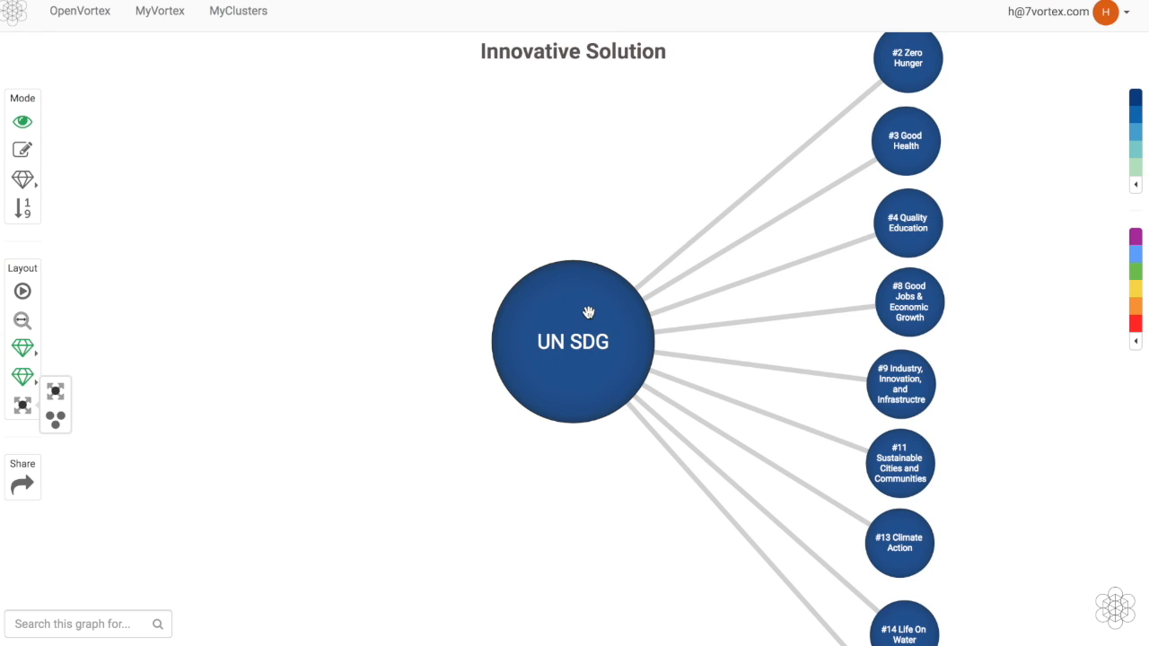
mouse_move(24, 320)
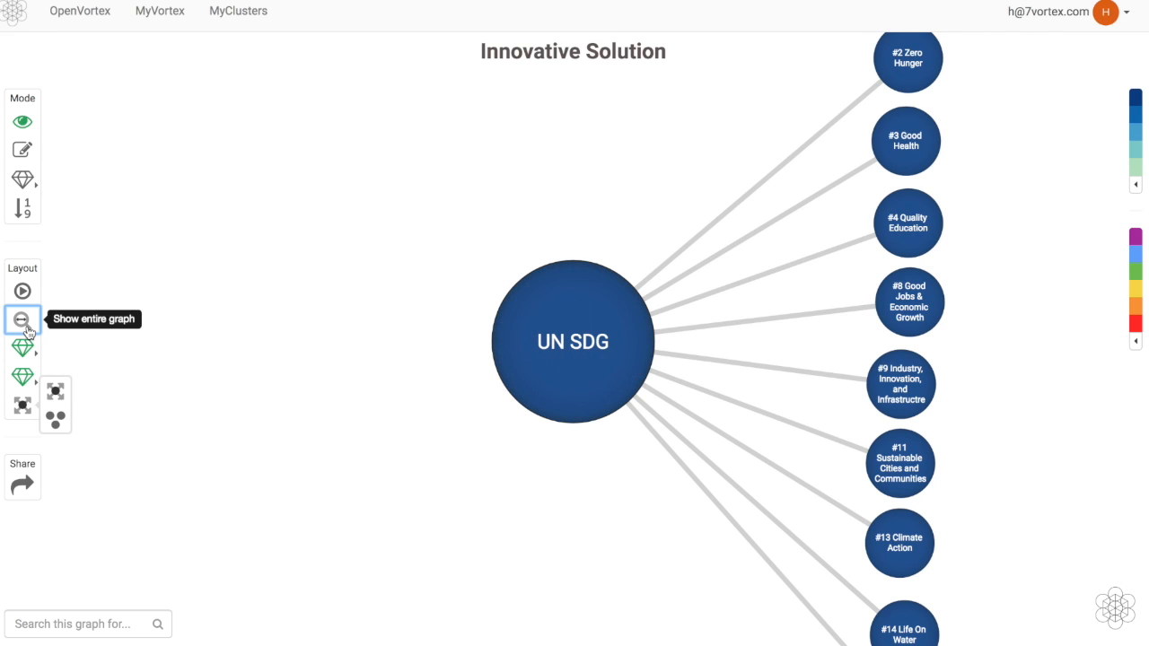
- Zoom out to the entire graph and expand the nodes beyond the UN SDG goals
left_click(21, 319)
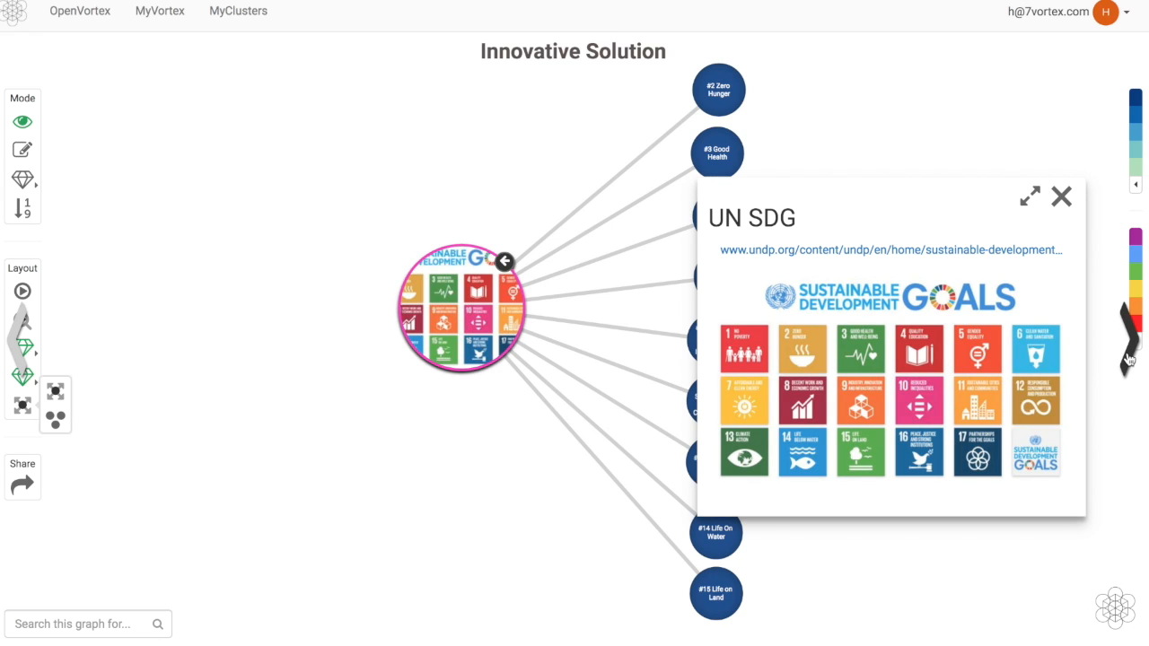
left_click(716, 90)
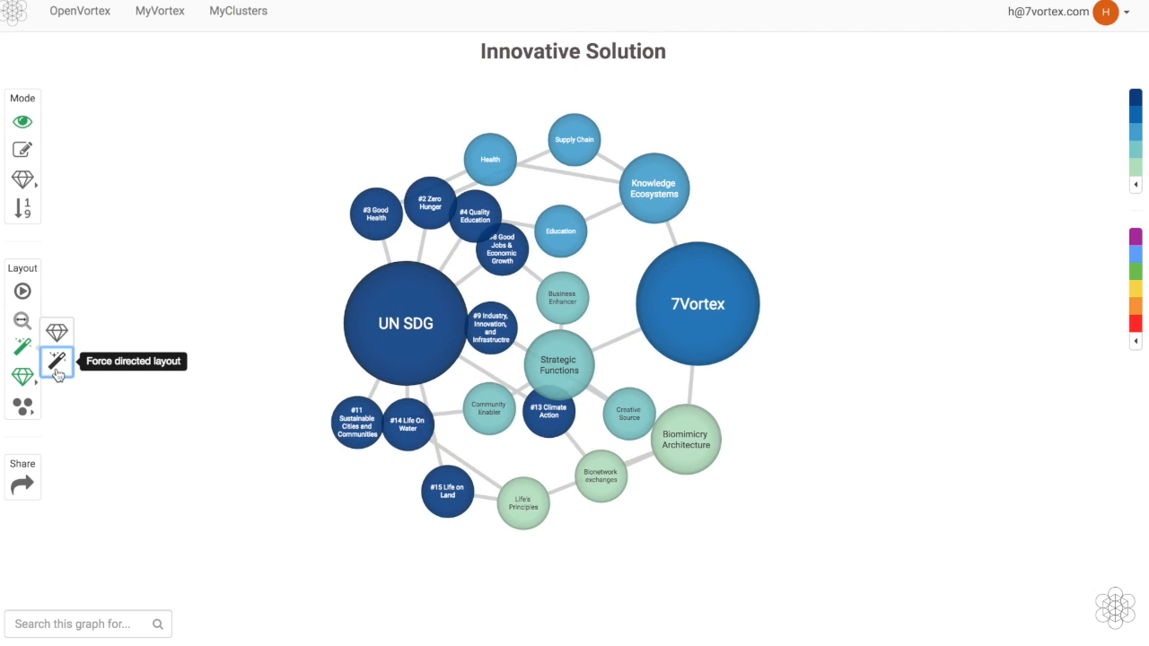
- Switch from force-directed/chapter sizing to curated layout and bubble sizes, then search '7v'
left_click(56, 365)
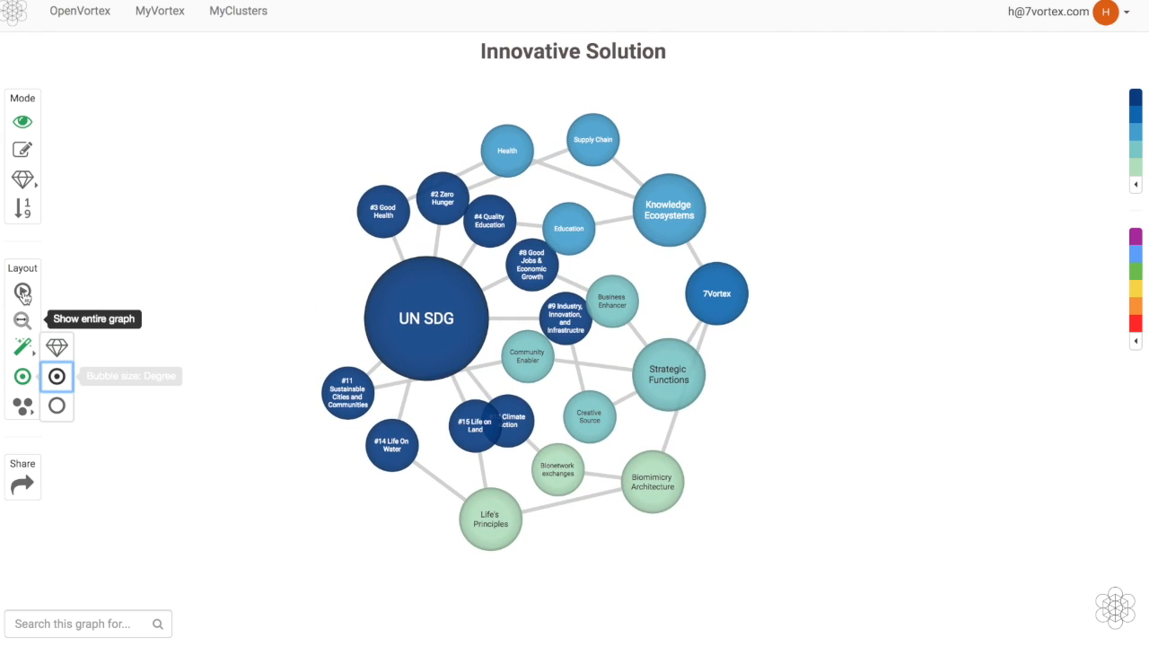
left_click(22, 291)
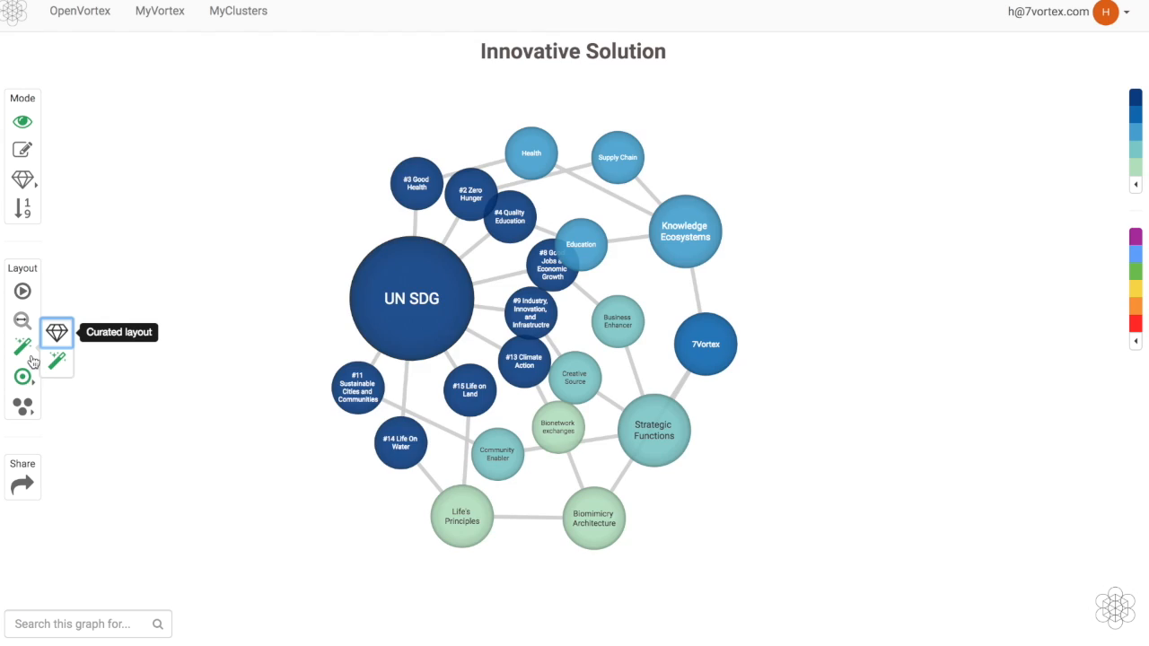
left_click(22, 350)
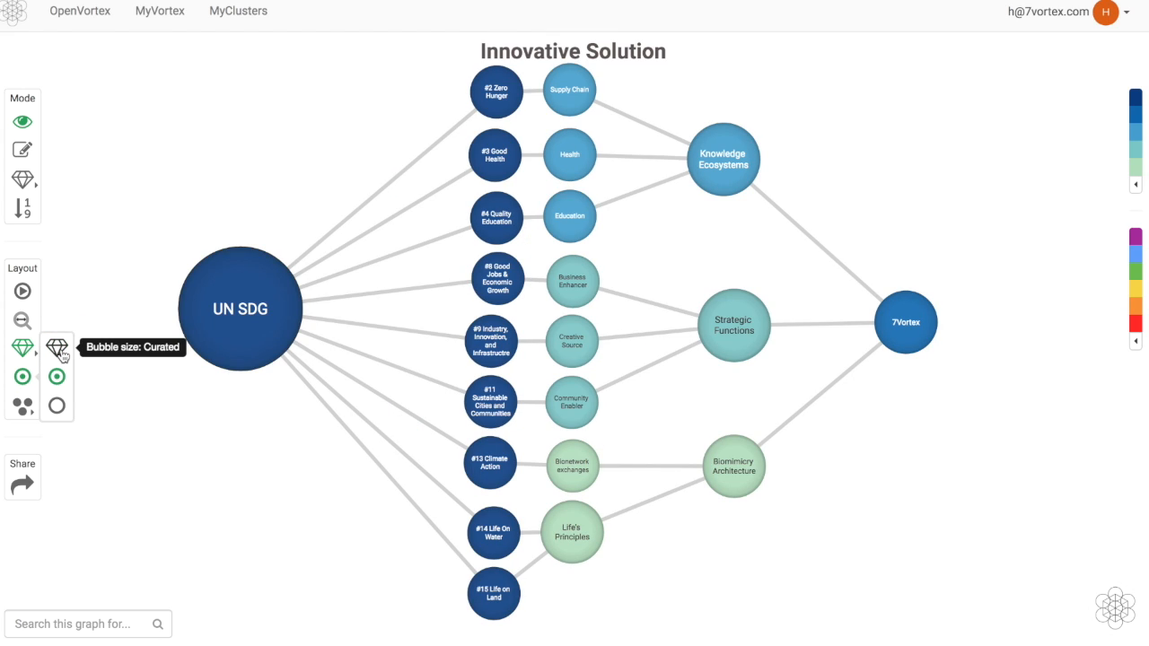
left_click(21, 320)
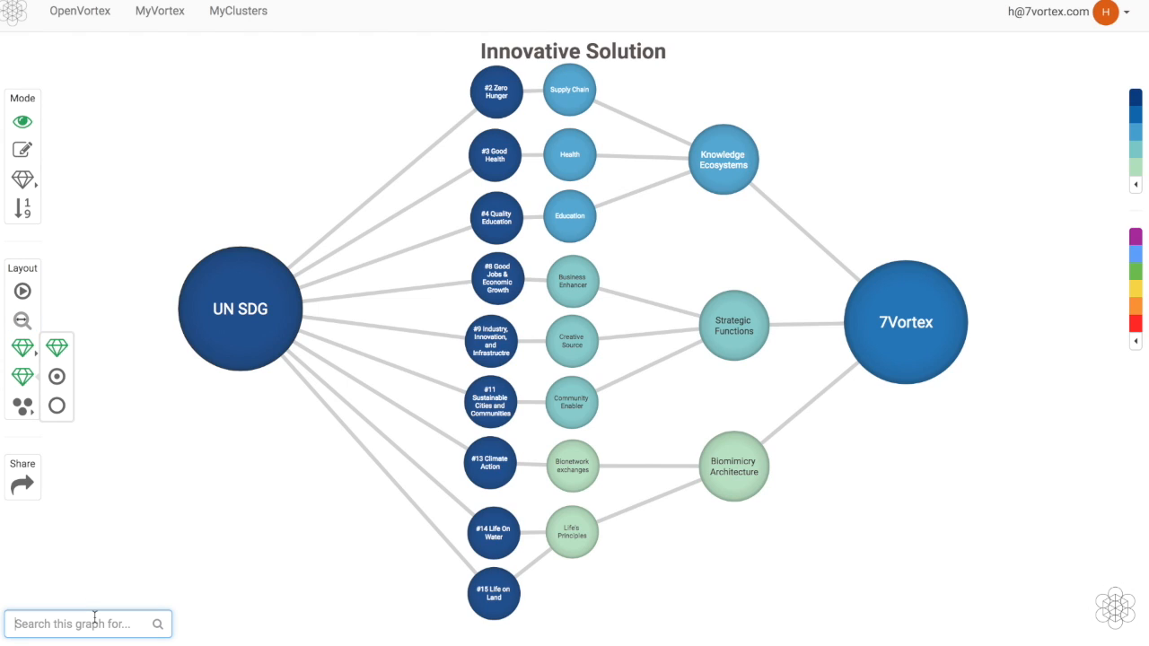
type("7v")
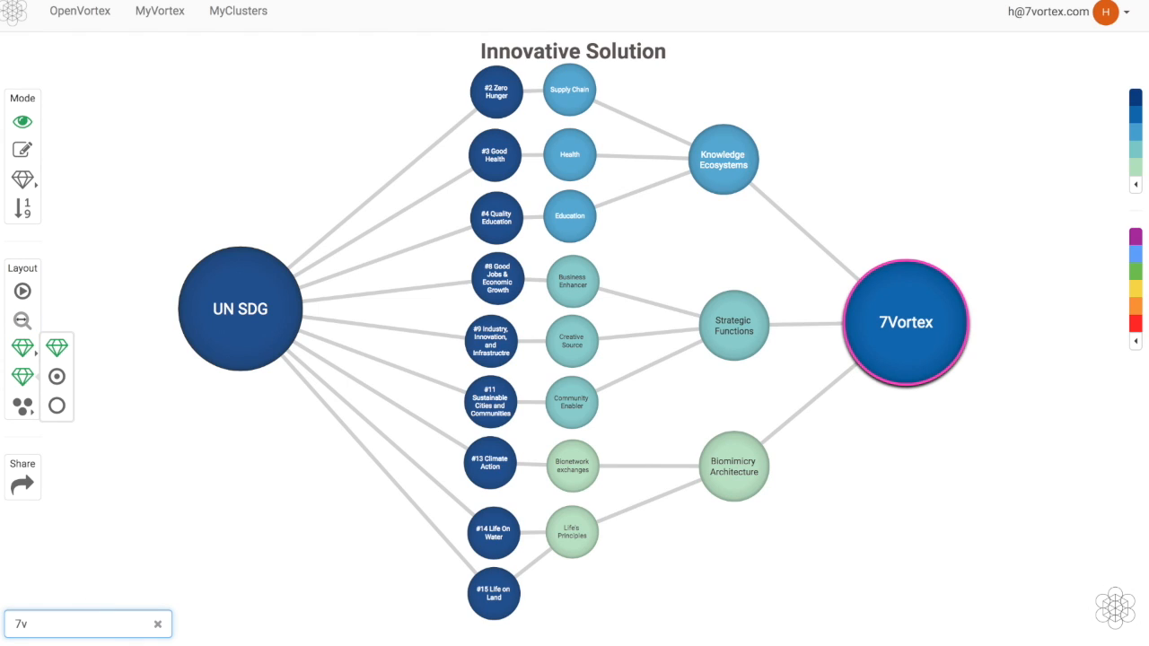